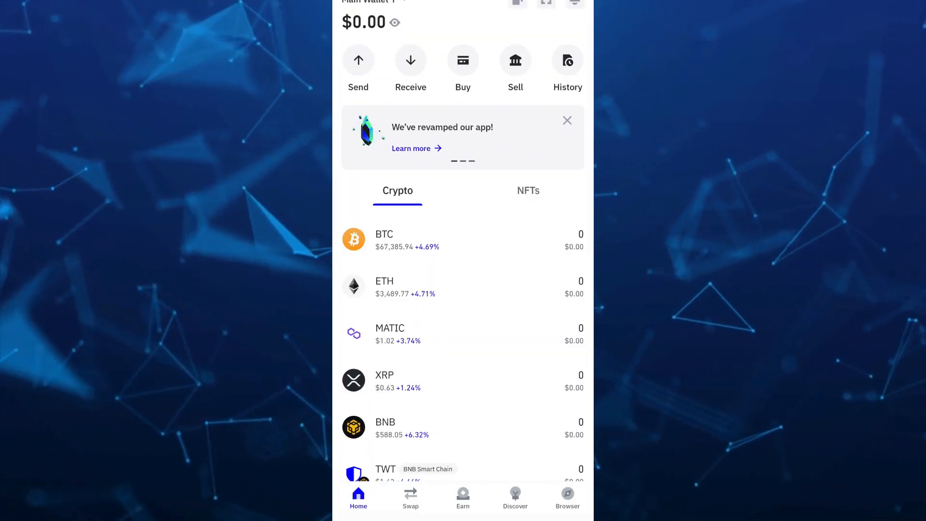
# - Search 'xr', select XRP and show its Receive screen with QR code, address and 'No tag required'
pyautogui.scroll(-3)
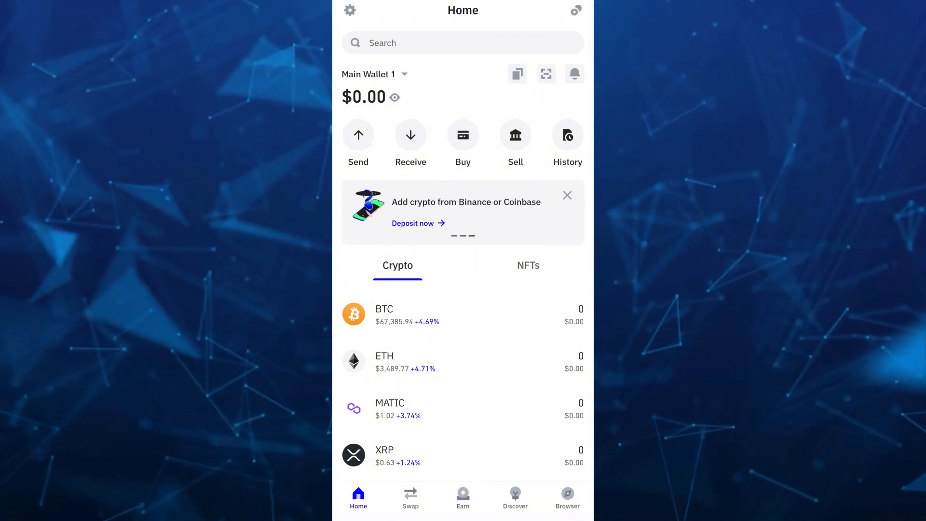
pyautogui.click(462, 43)
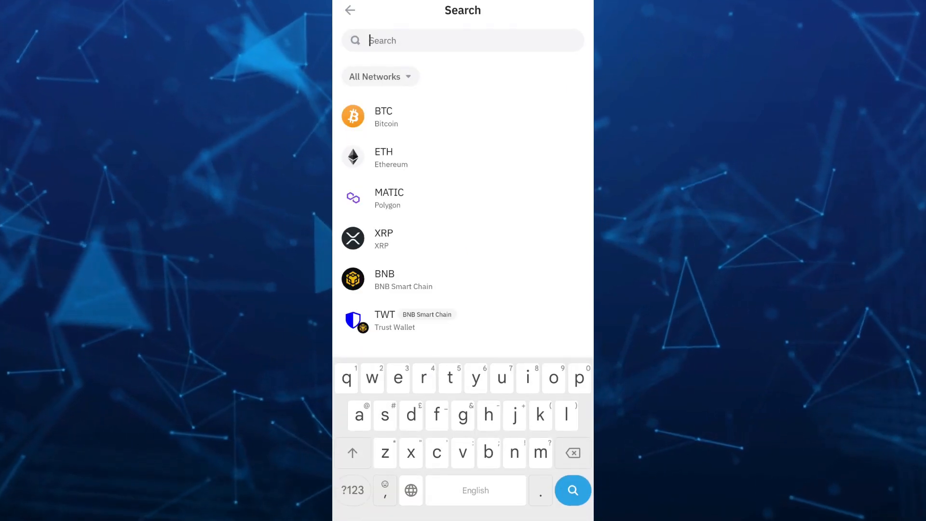
pyautogui.write('xr')
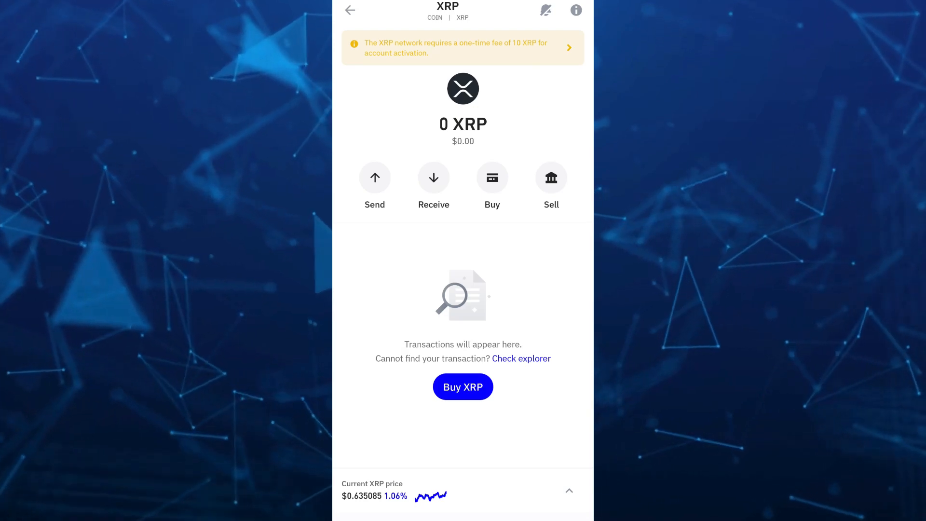
pyautogui.click(433, 177)
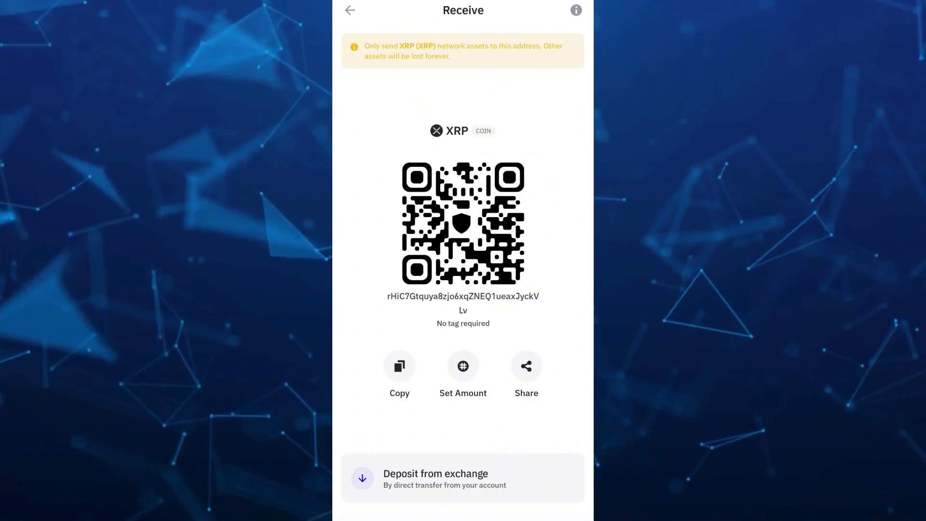